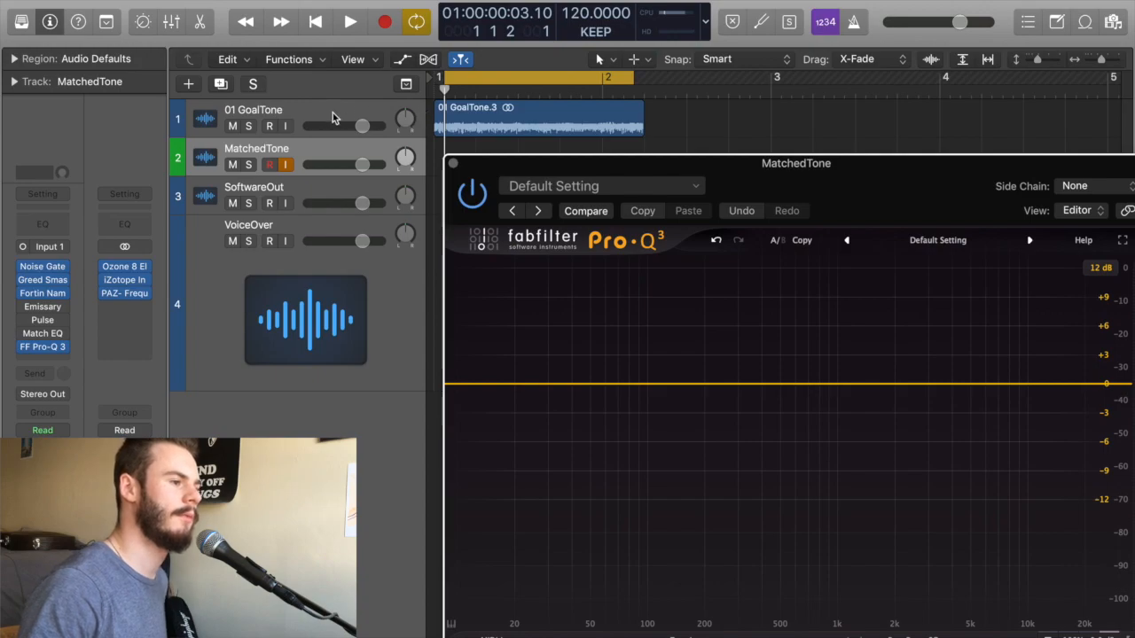
Step: Audition the project to watch MatchedTone's spectrum in Pro-Q 3
click(349, 21)
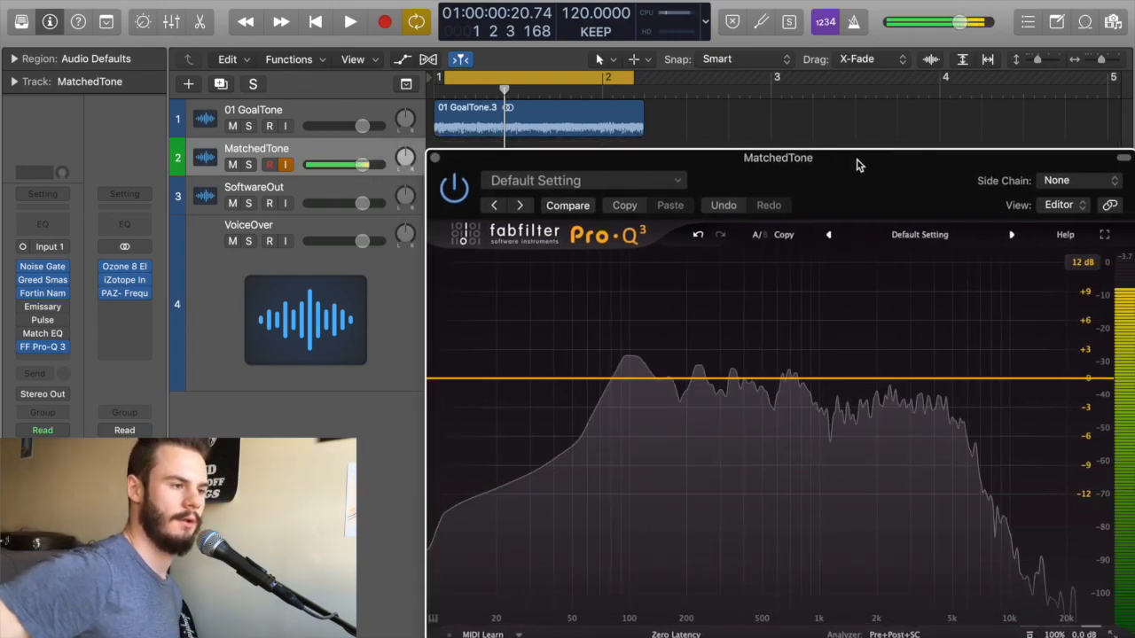
click(350, 21)
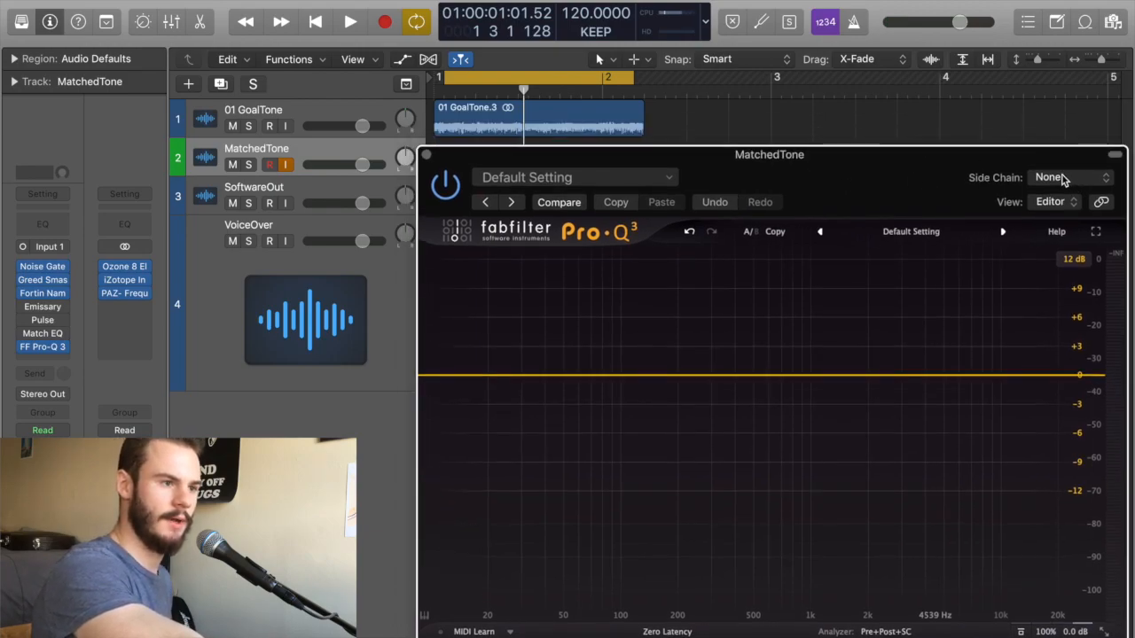
Step: Route Audio 1 (GoalTone) into Pro-Q 3's side chain and show the side-chain spectrum in the analyzer
click(1067, 177)
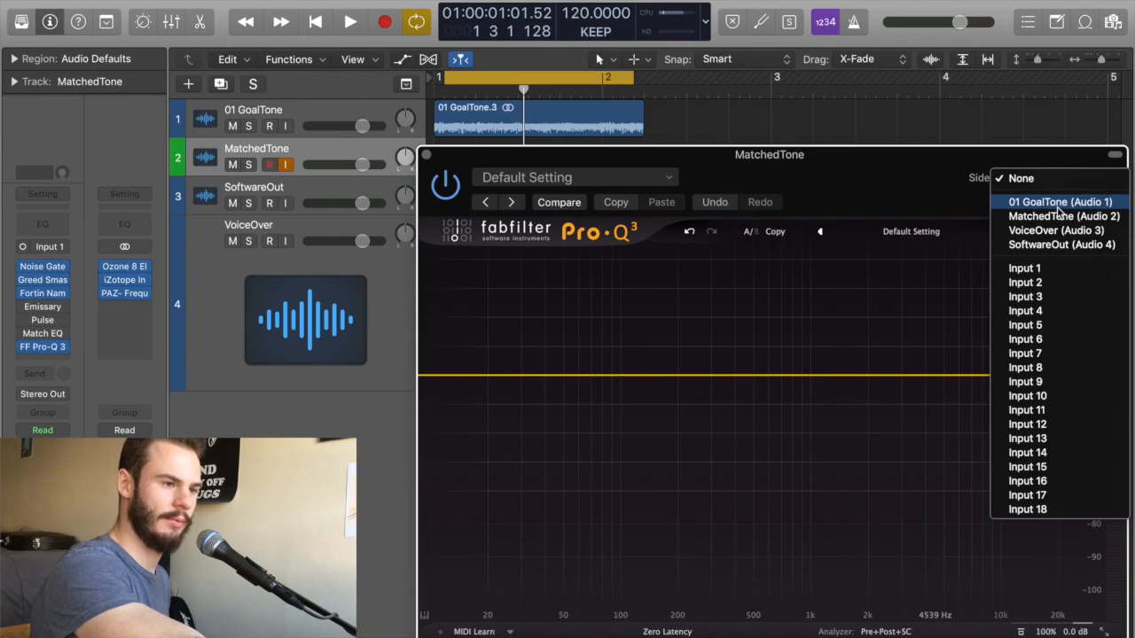
mouse_move(1060, 202)
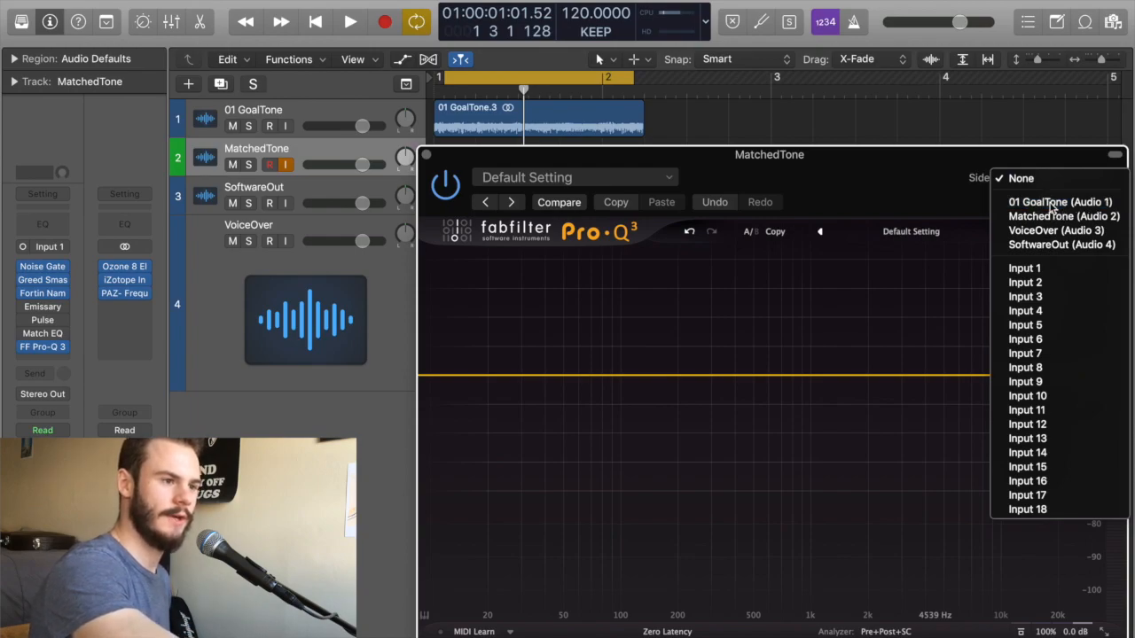
click(1061, 202)
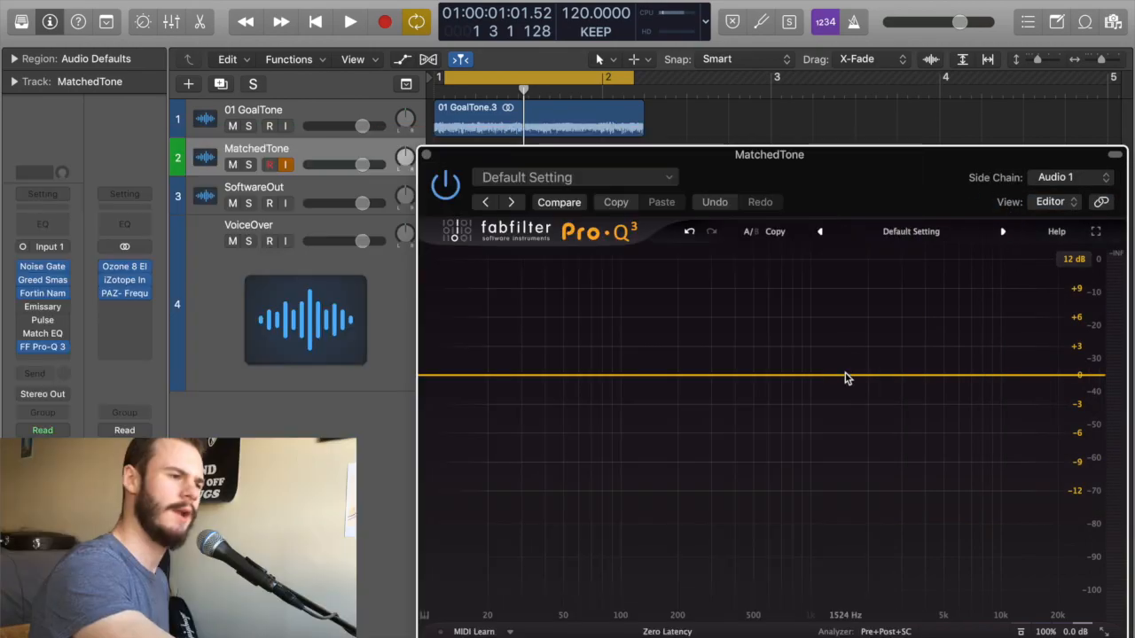
click(888, 631)
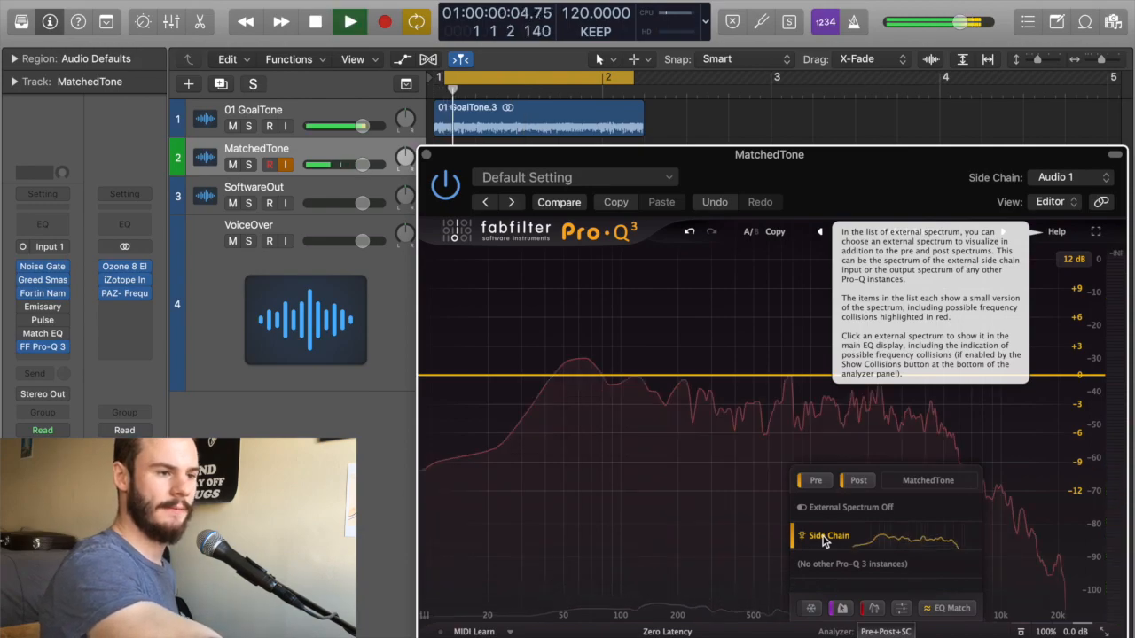
click(347, 21)
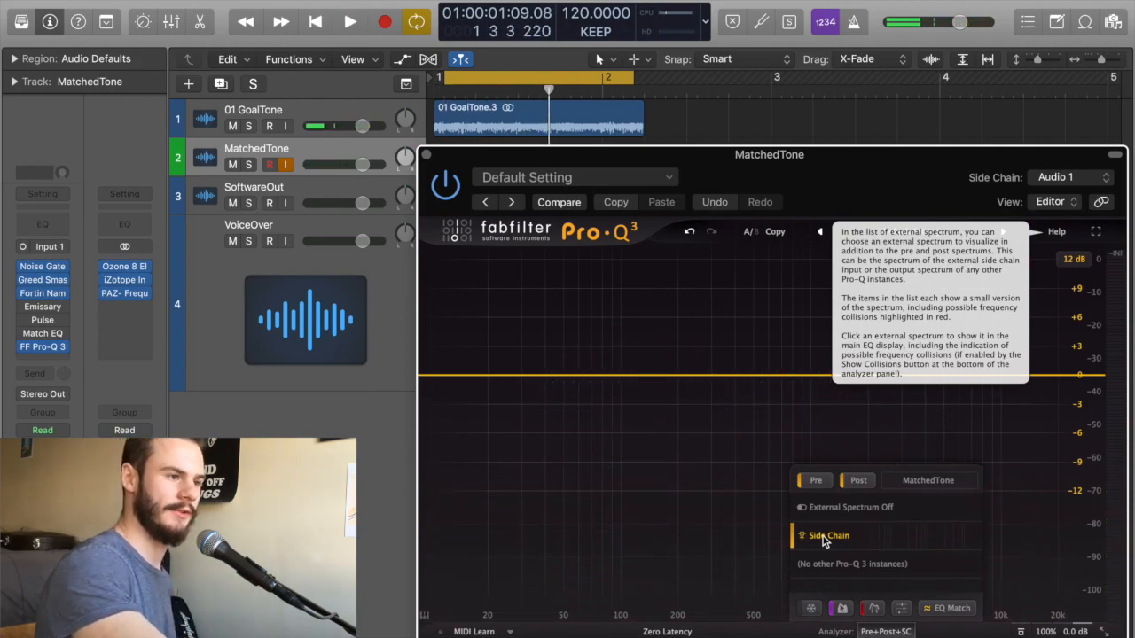
mouse_move(940, 532)
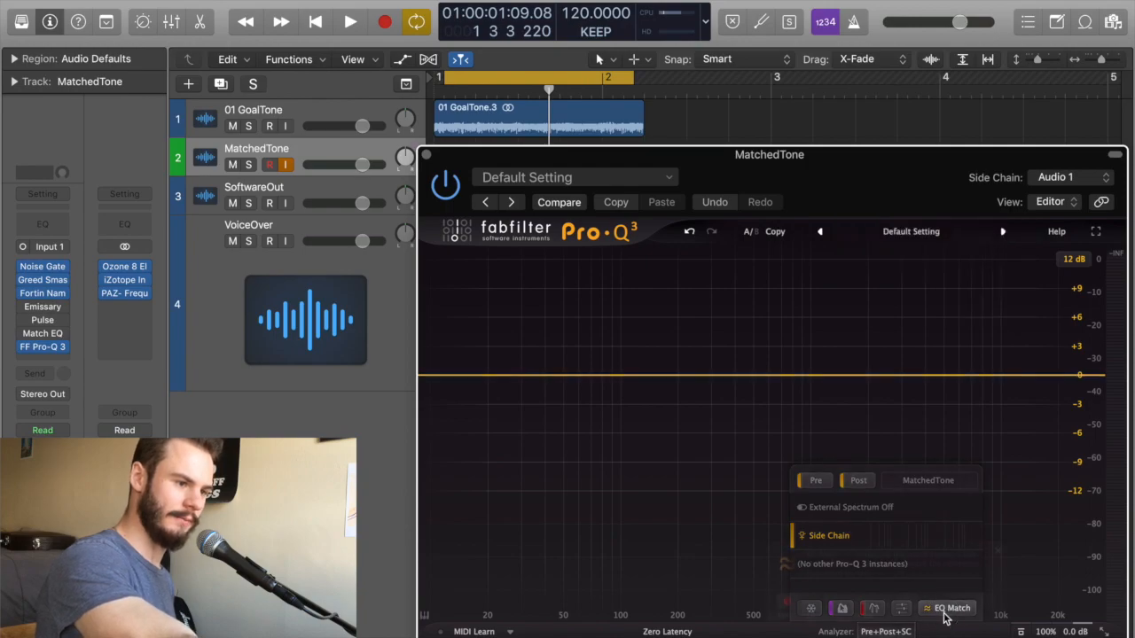
Step: Start EQ Match with External: Side Chain as reference and play to capture the reference spectrum
click(951, 608)
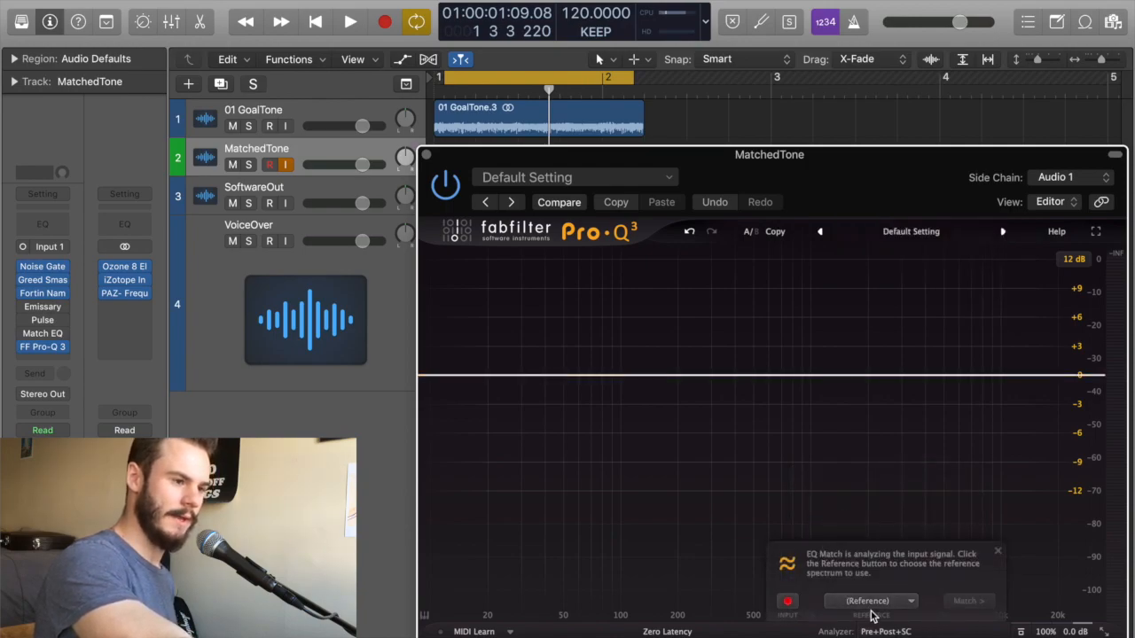
click(871, 601)
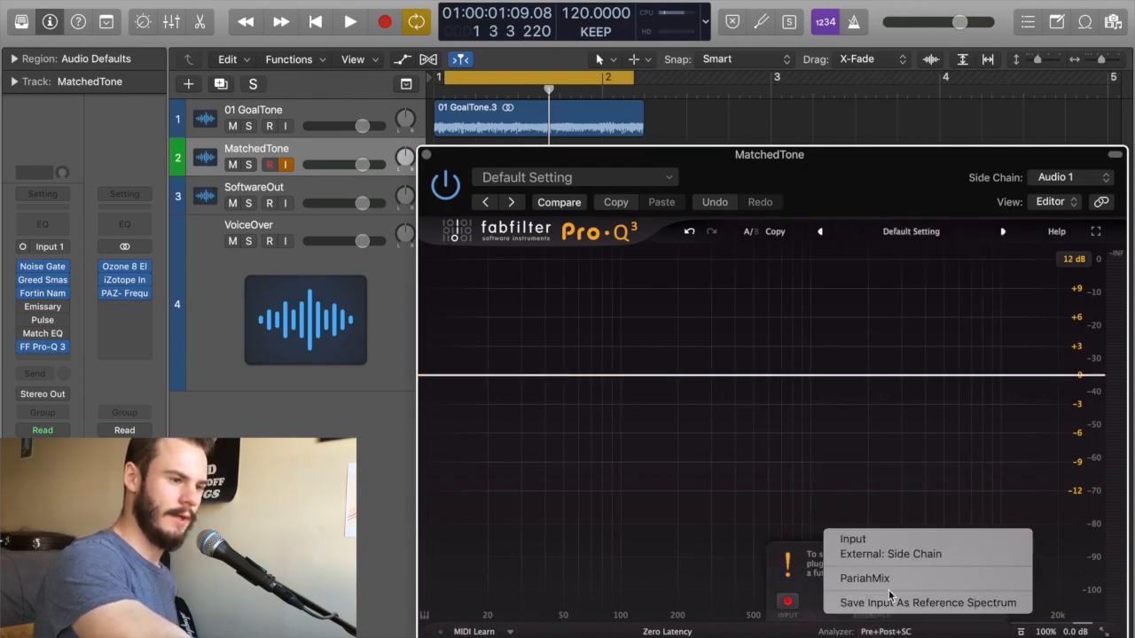
mouse_move(890, 553)
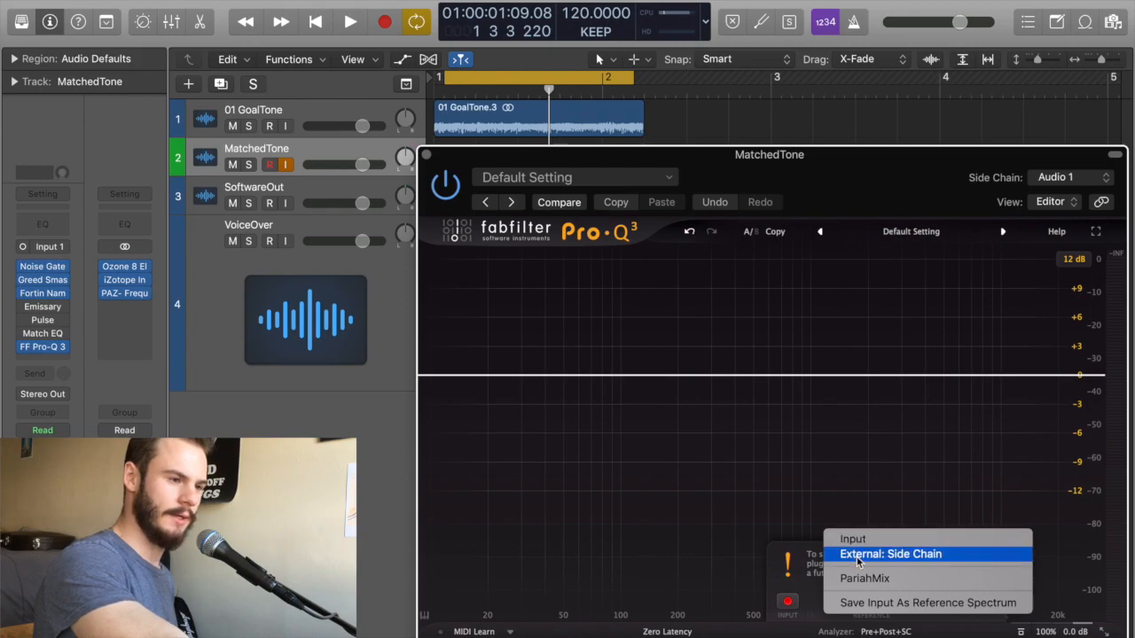
click(890, 553)
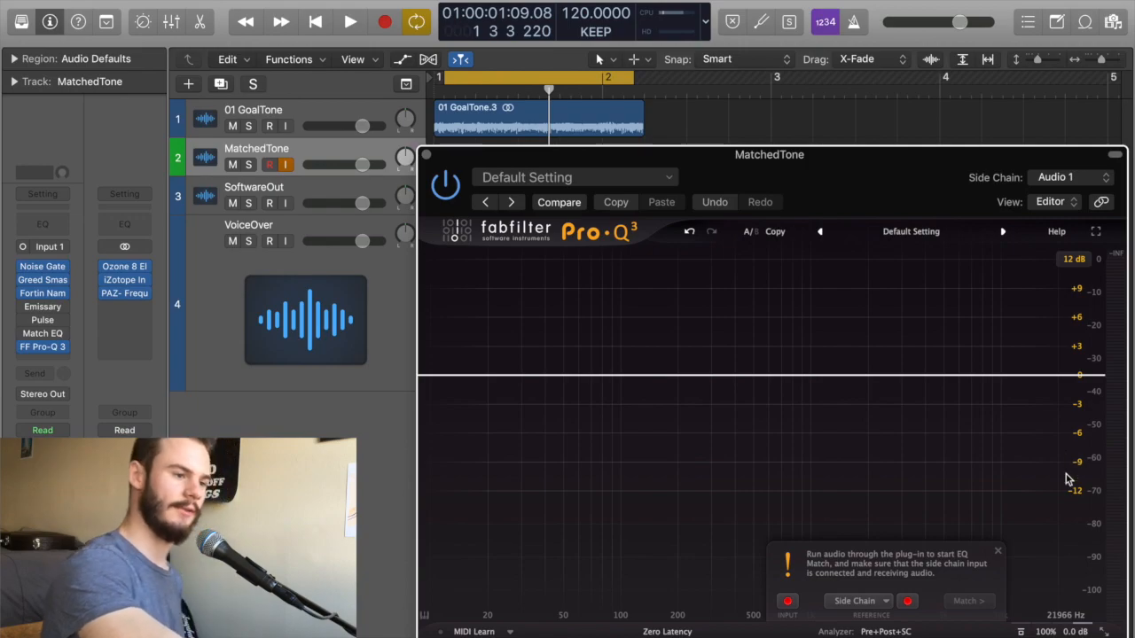
mouse_move(940, 608)
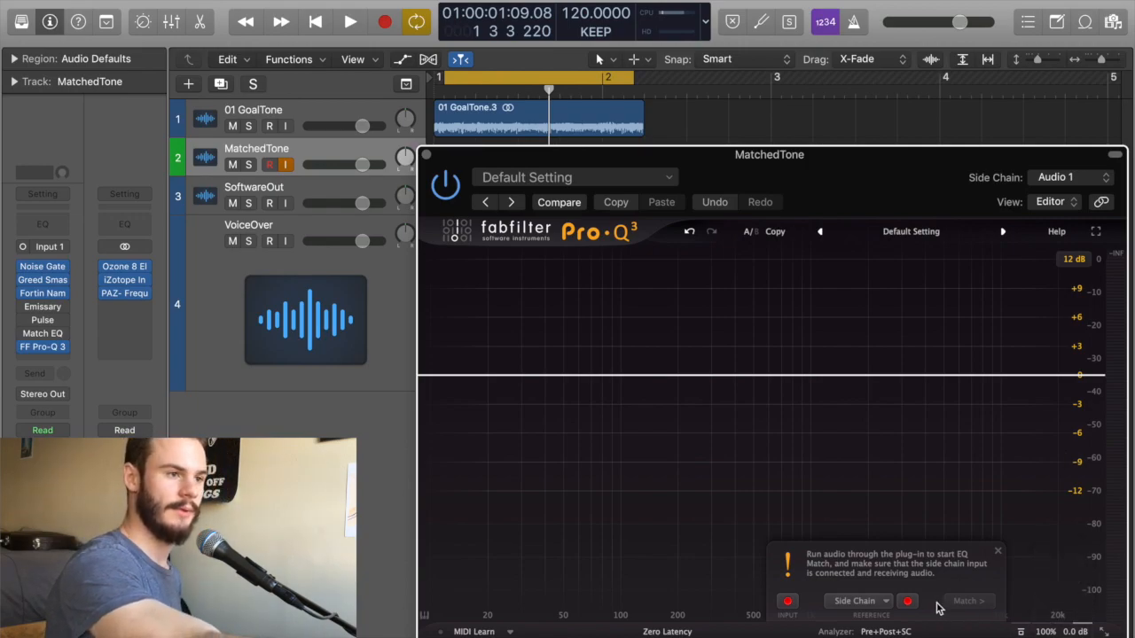
click(349, 21)
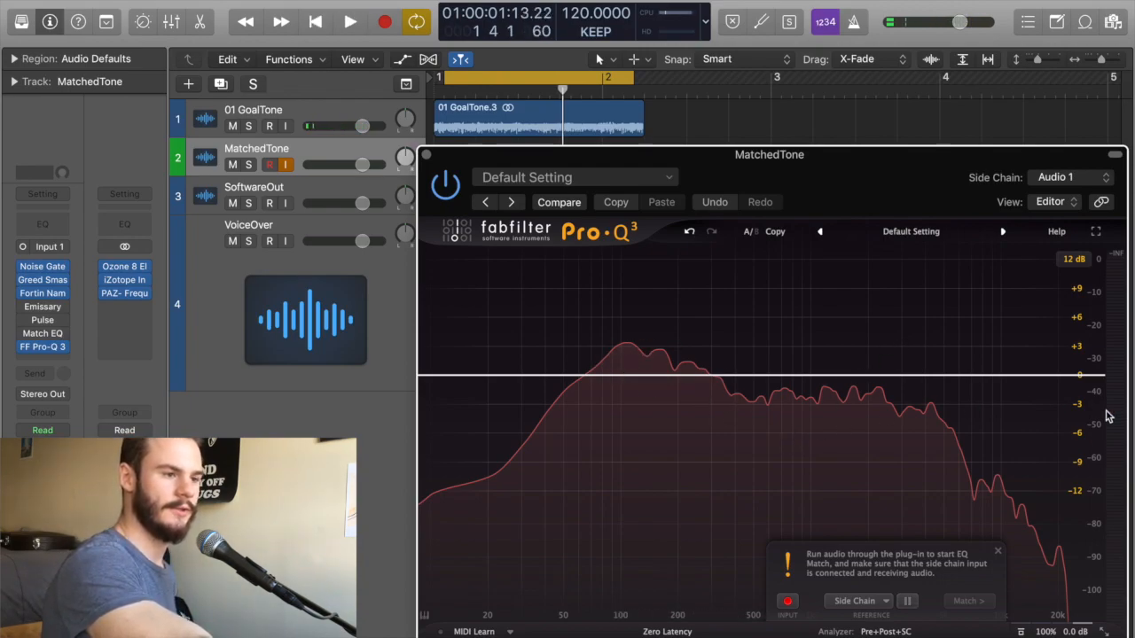
mouse_move(872, 576)
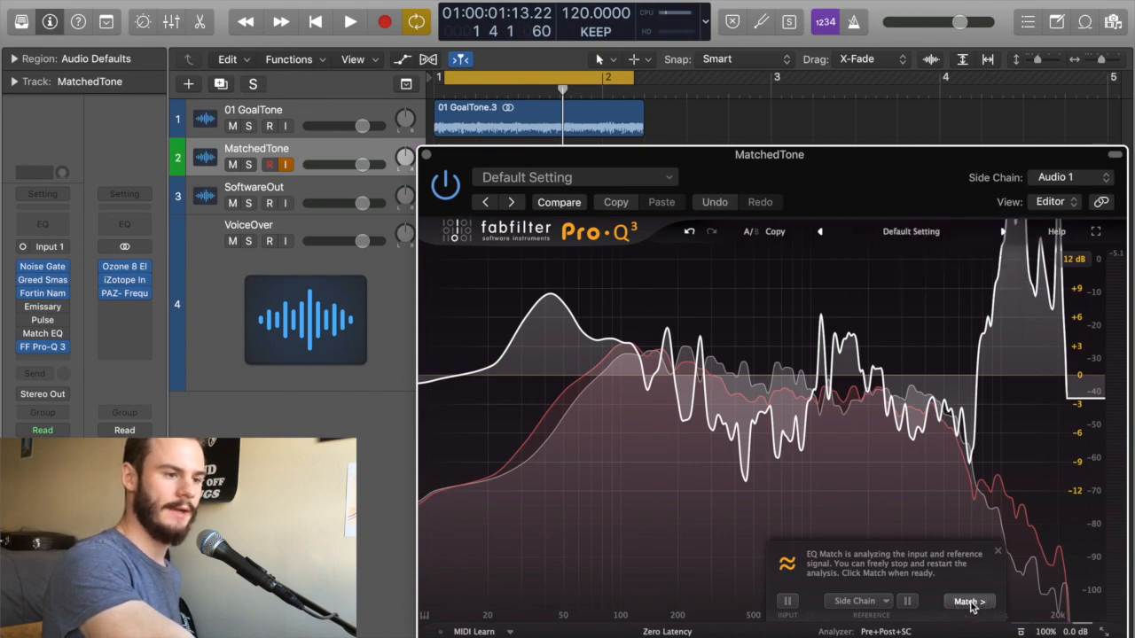
Step: Generate matching EQ bands from the analysis and audition the result
click(968, 601)
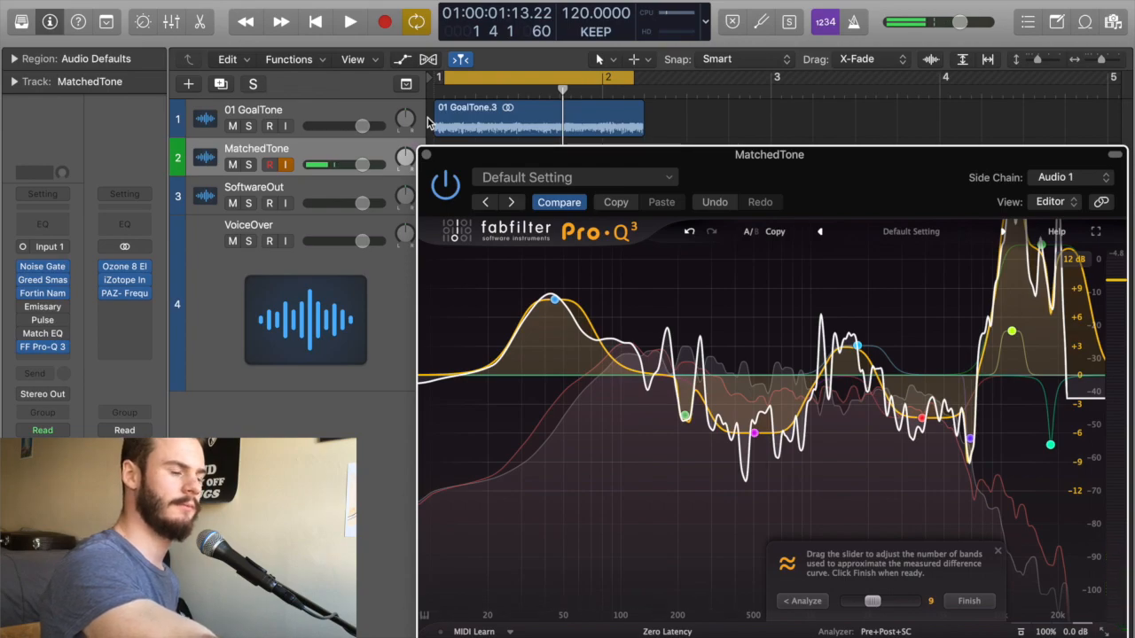
click(349, 21)
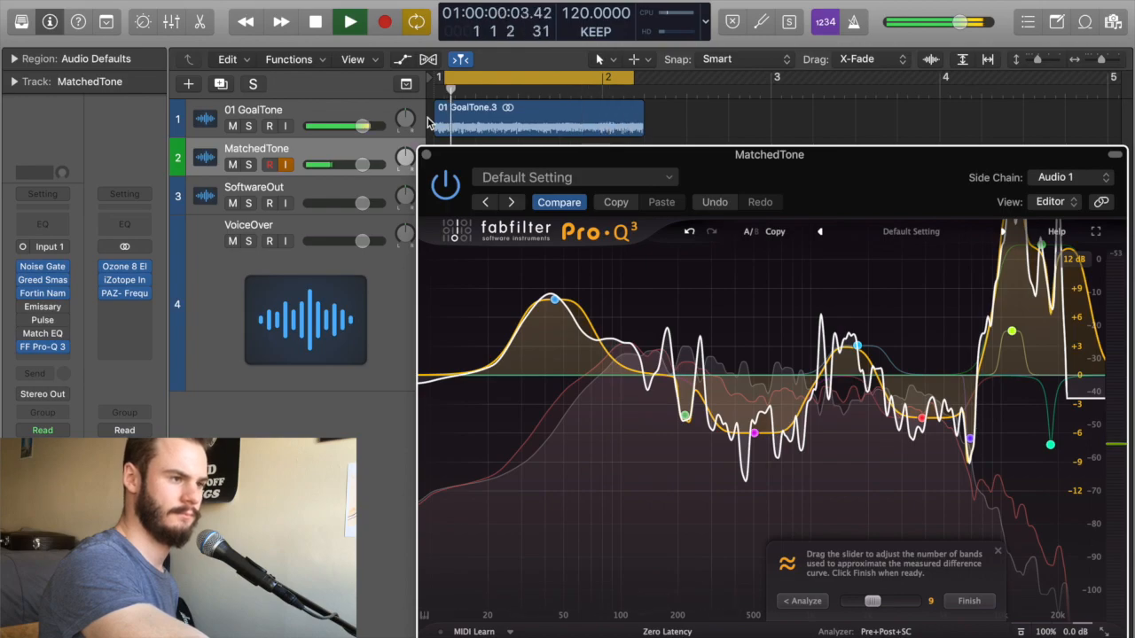
click(349, 21)
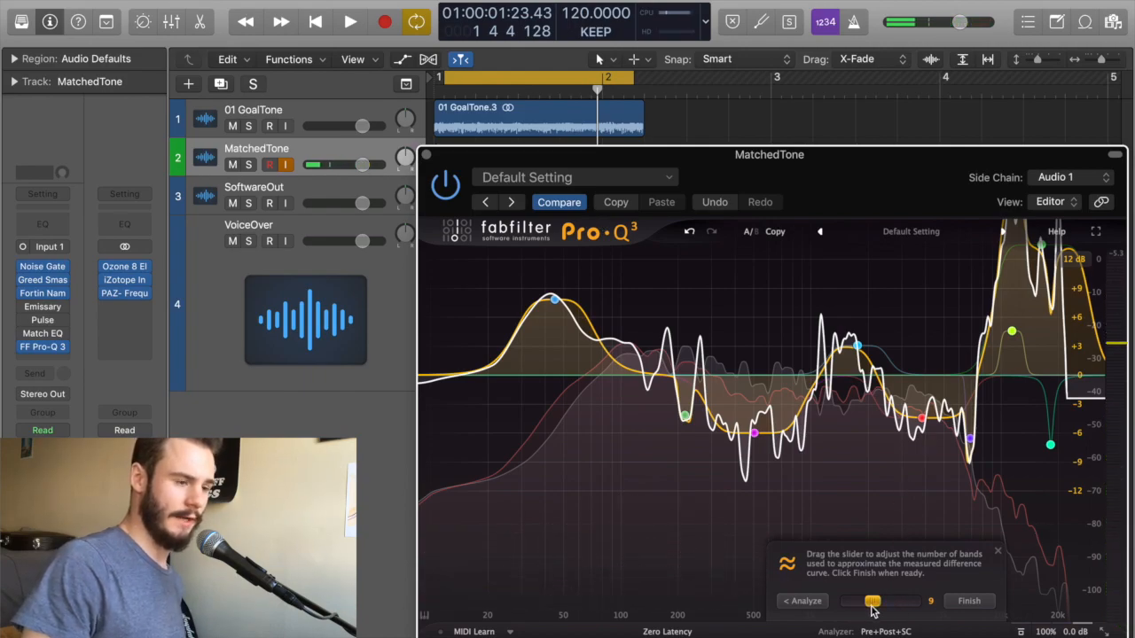
Step: Raise the EQ Match band count to 24 and audition the finer match
drag(872, 601, 931, 601)
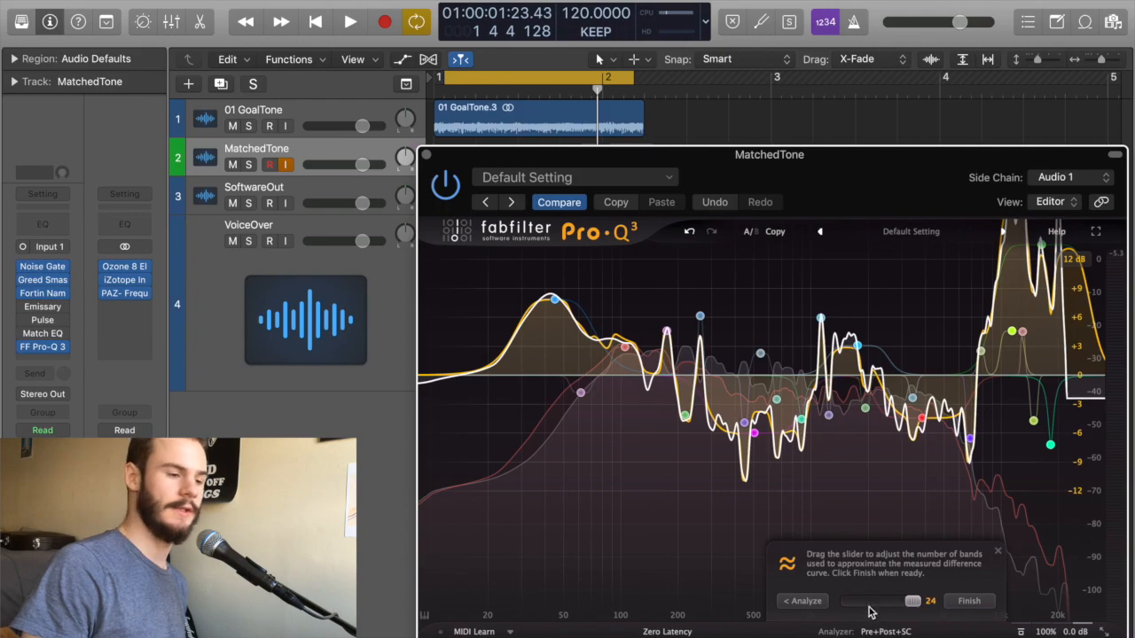
drag(911, 601, 887, 601)
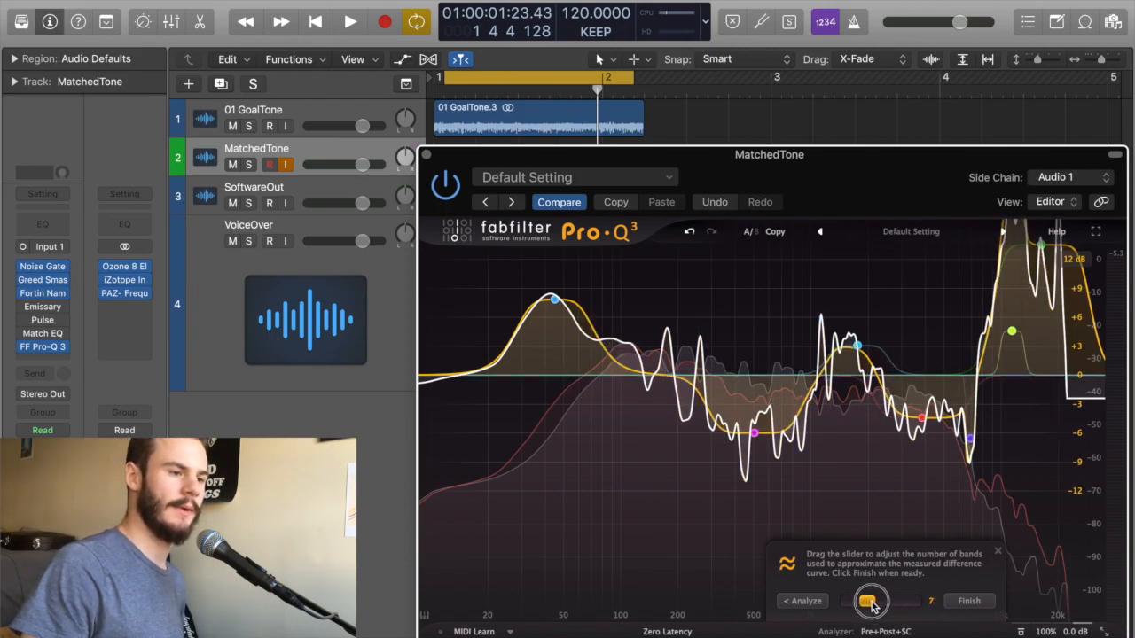
drag(869, 601, 912, 601)
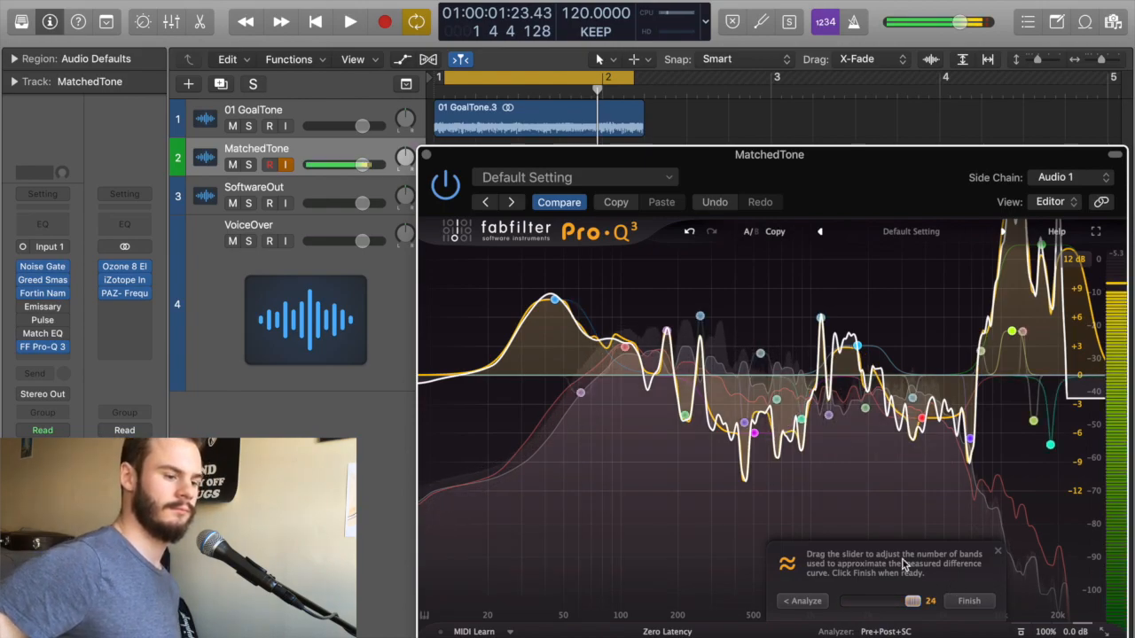
click(349, 21)
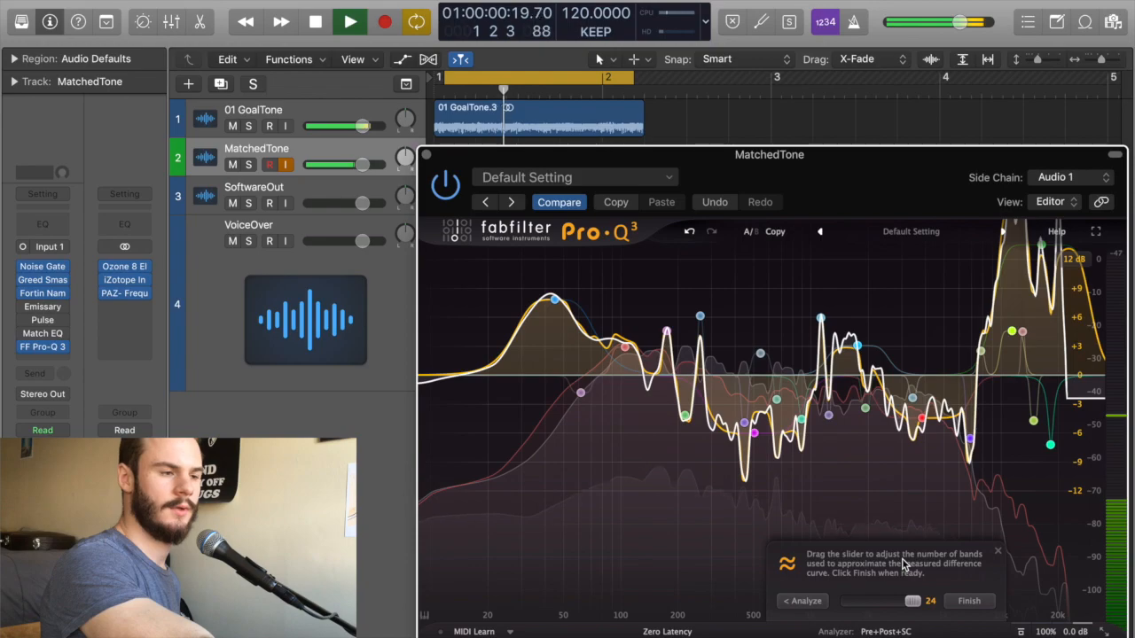
click(349, 21)
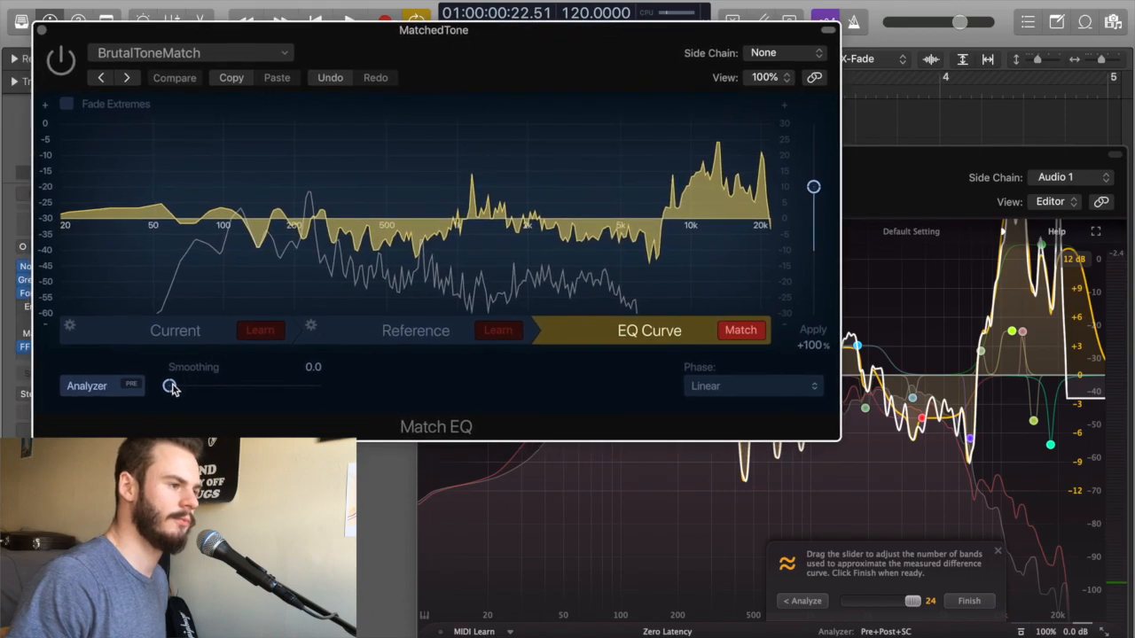
Step: Set Logic's Match EQ Smoothing to 18.0 for a gentler curve
drag(170, 387, 315, 387)
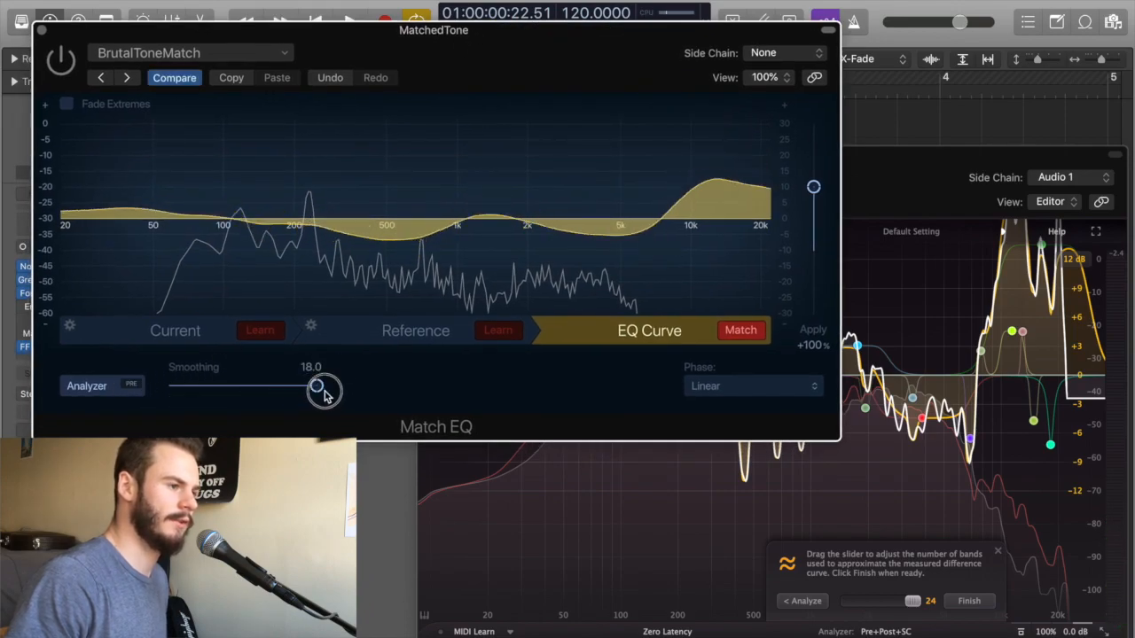
drag(315, 387, 170, 387)
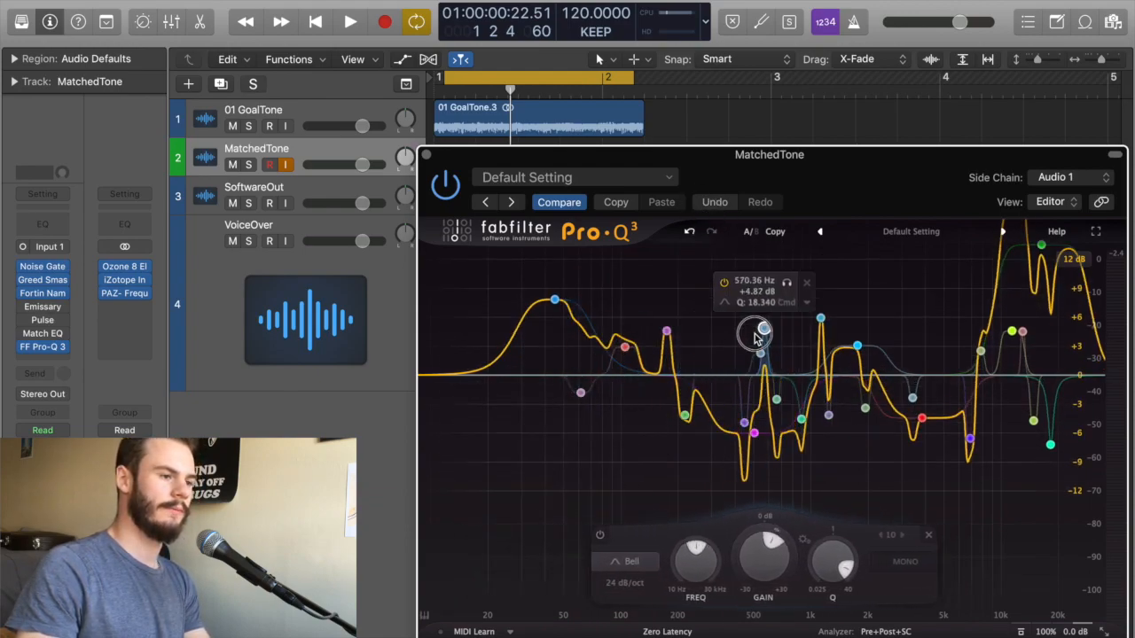
Step: Move a Pro-Q 3 bell band to about 347 Hz with roughly +8.9 dB boost
drag(759, 333, 720, 287)
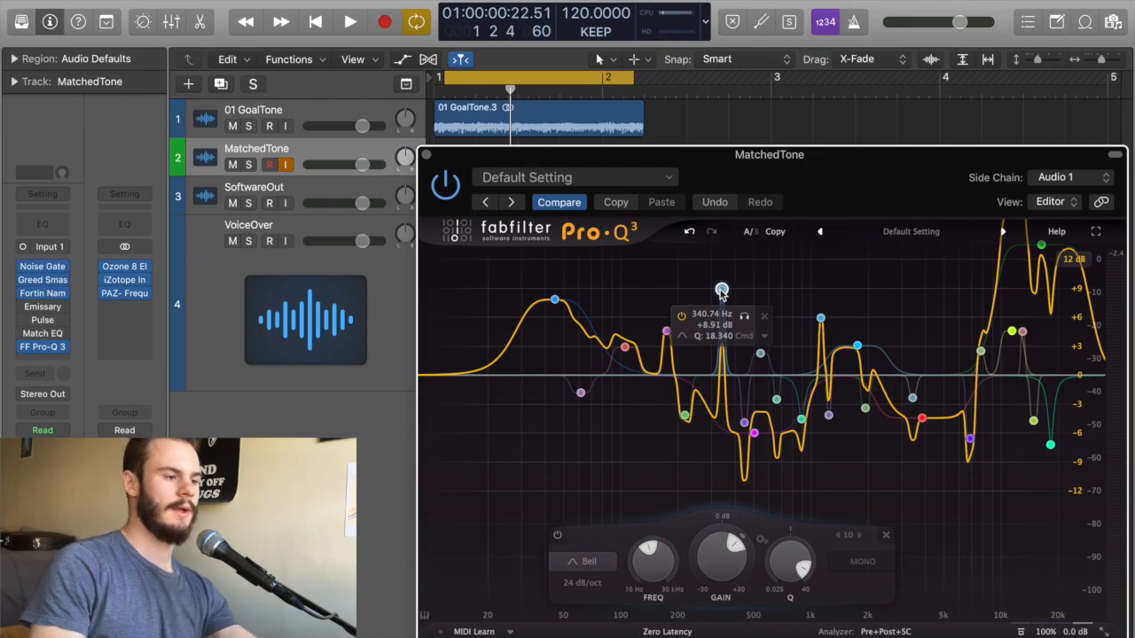
drag(720, 290, 698, 315)
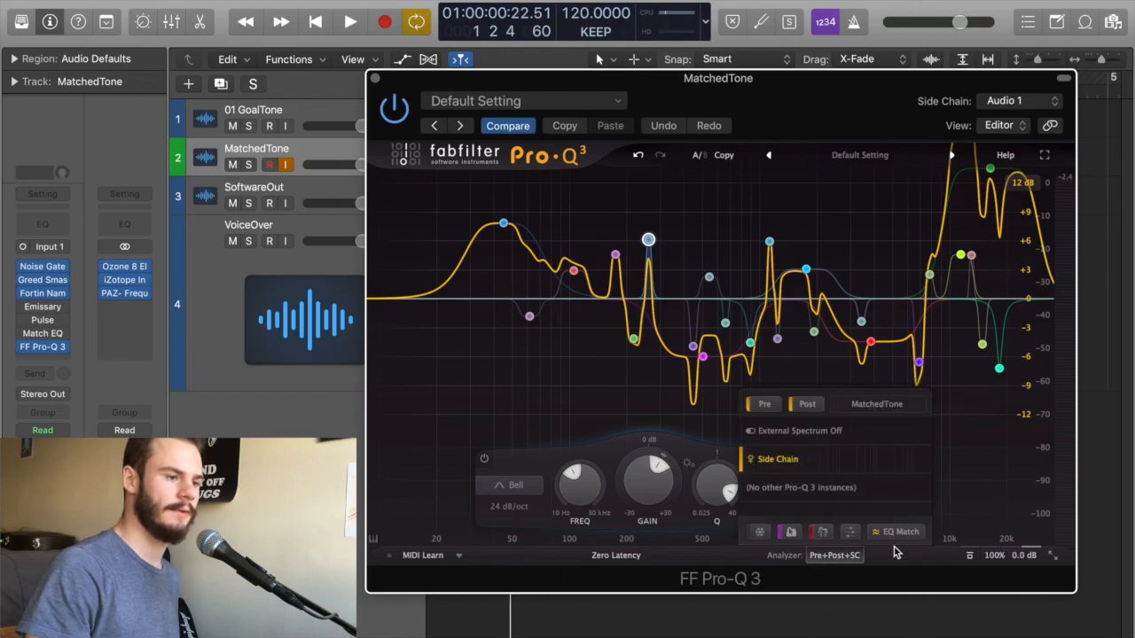
Step: Restart Pro-Q 3's EQ Match against the side-chain reference
click(895, 532)
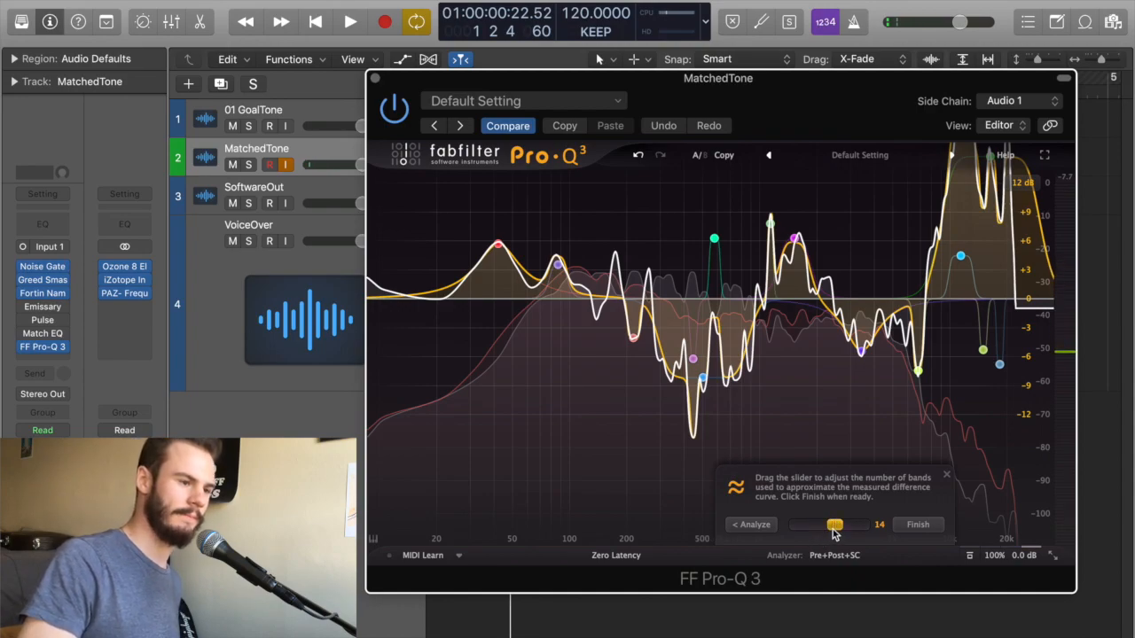
Step: Try the match at 14 and 12 bands, then restore it to 24 bands
drag(833, 525, 812, 525)
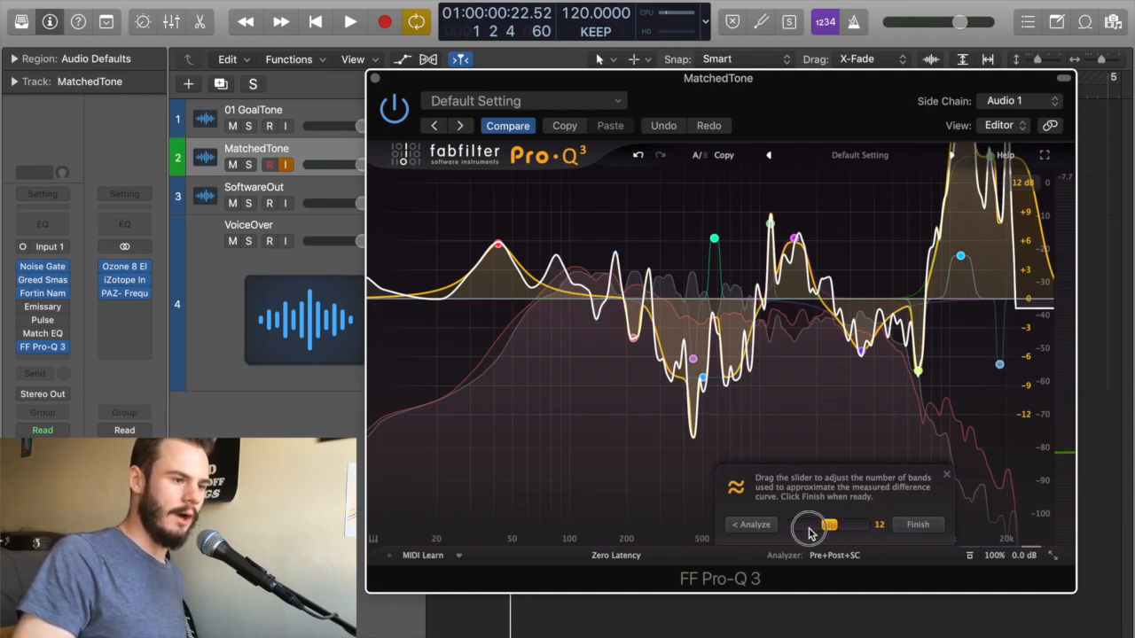
drag(819, 525, 860, 525)
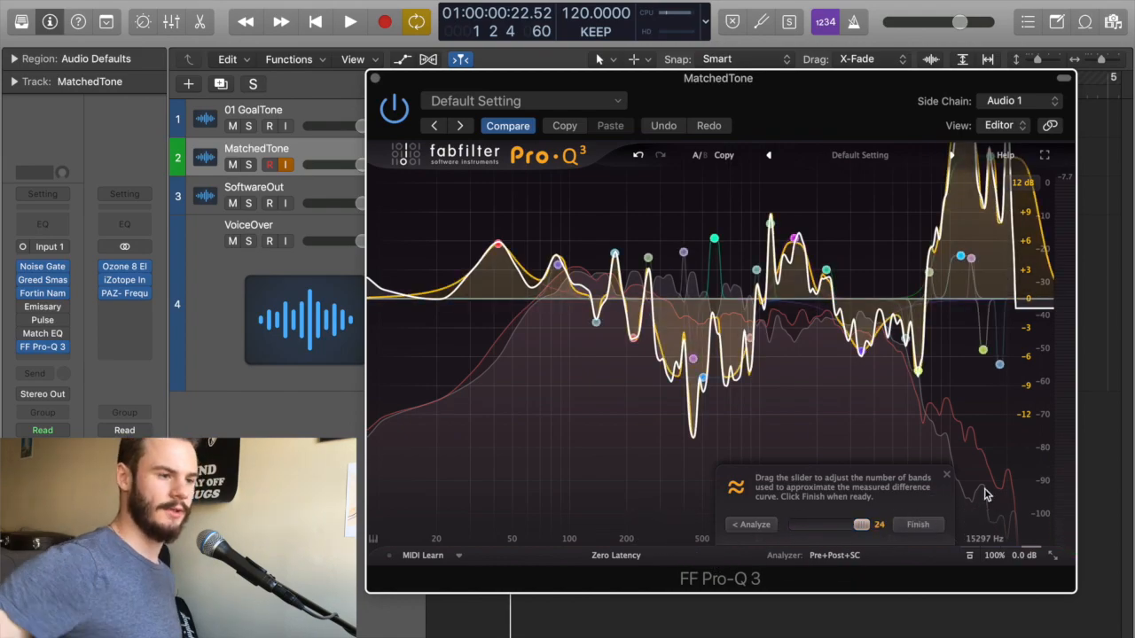
mouse_move(1079, 618)
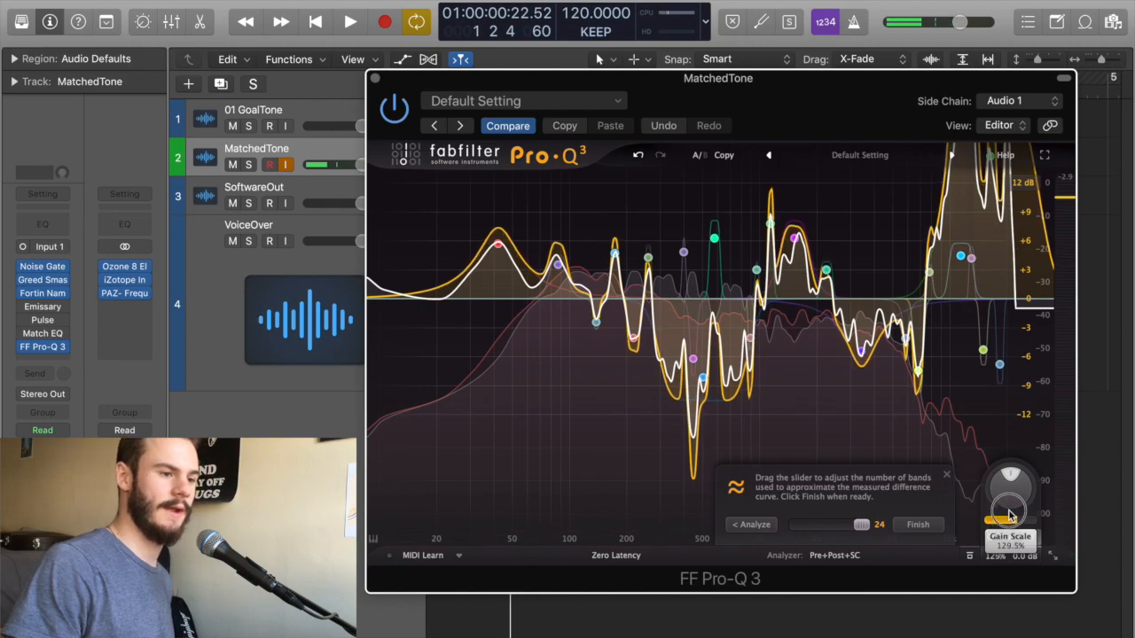
Step: Exaggerate the match's Gain Scale past 100%, then reset it to 100%
drag(1009, 513, 1002, 458)
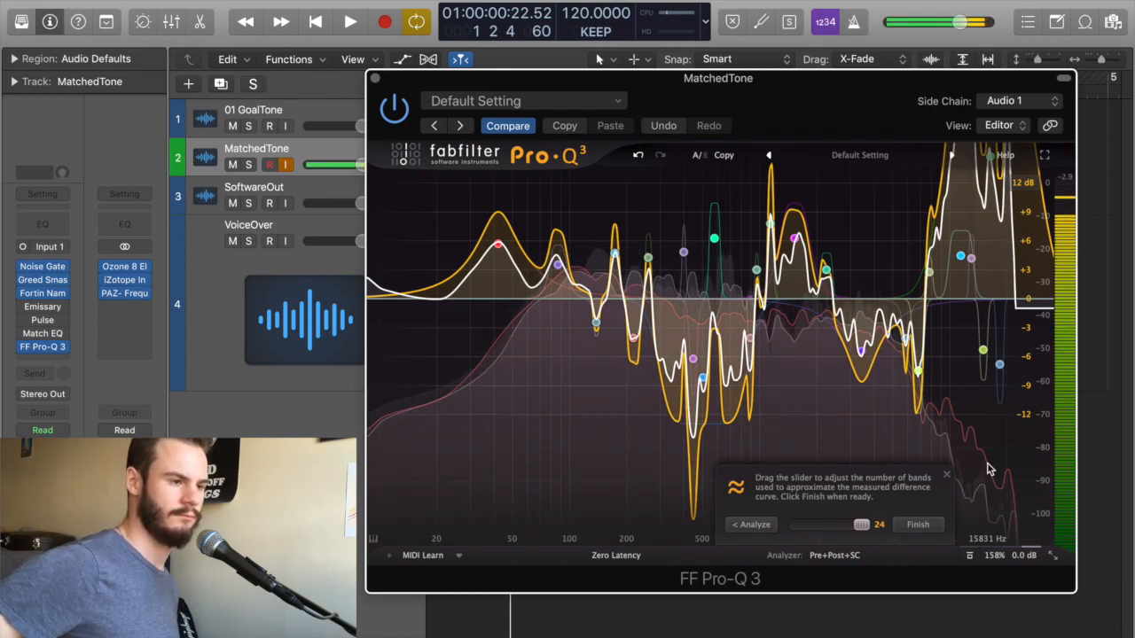
mouse_move(1019, 571)
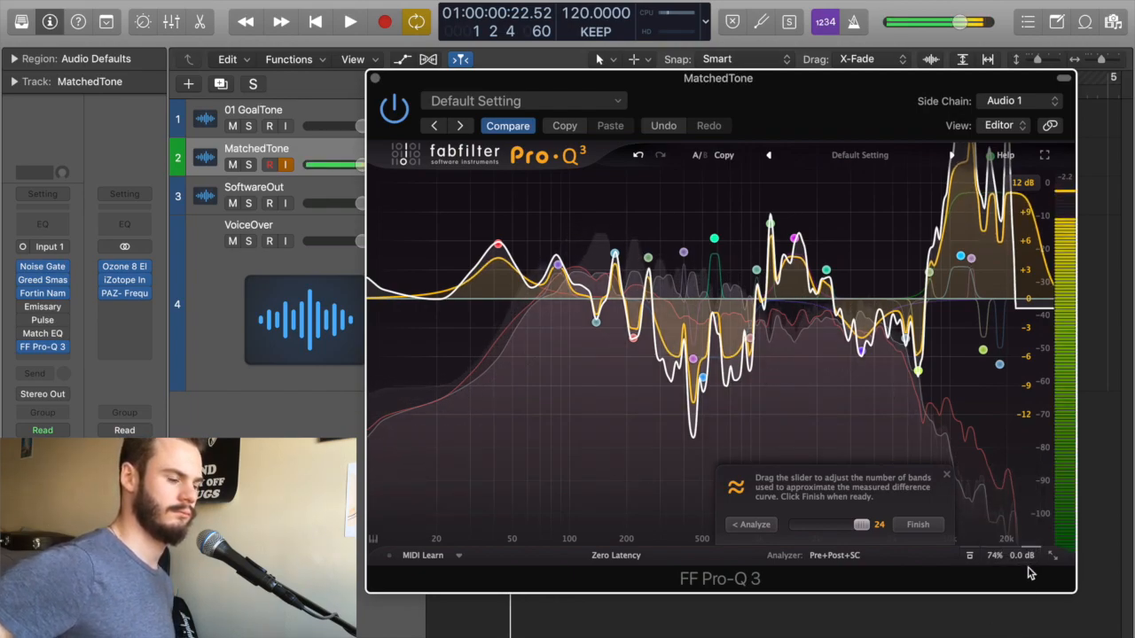
click(349, 21)
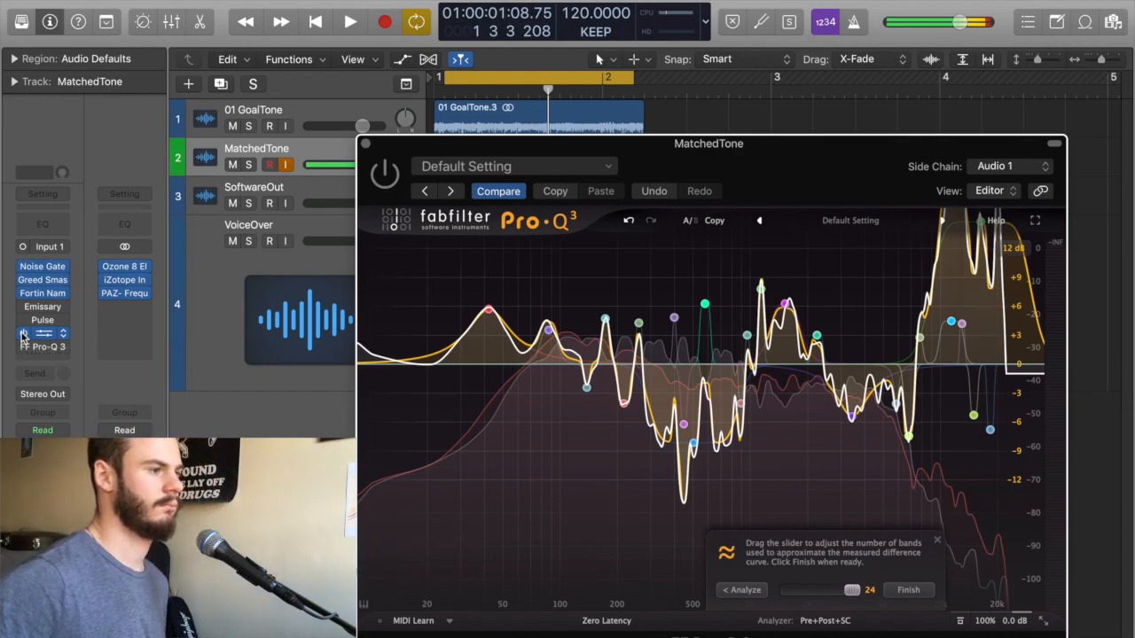
click(42, 335)
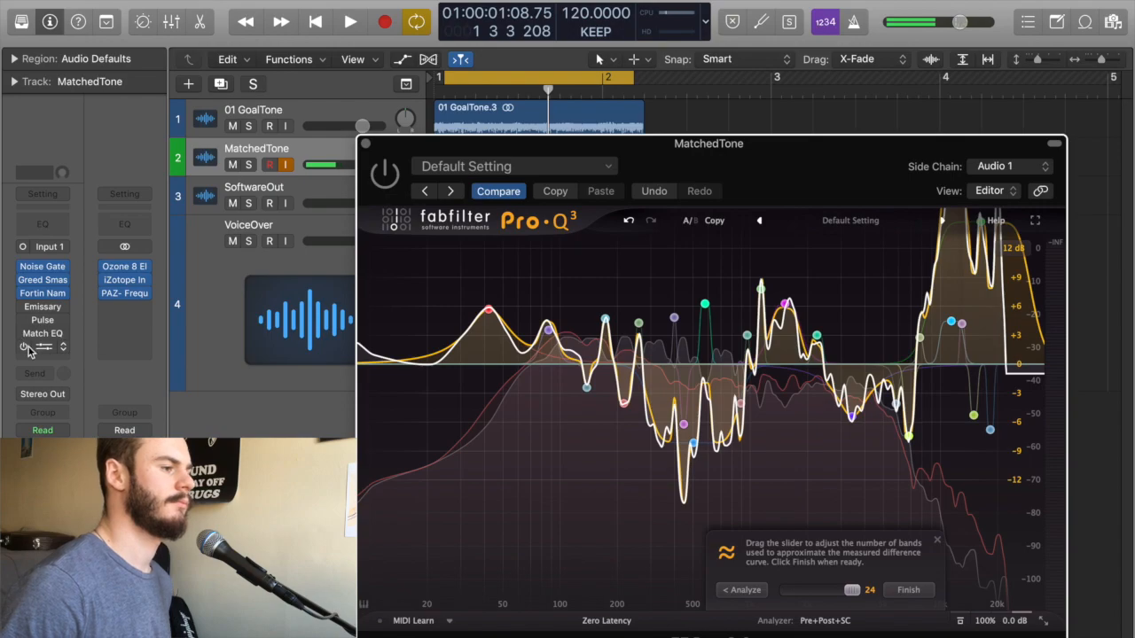
click(43, 345)
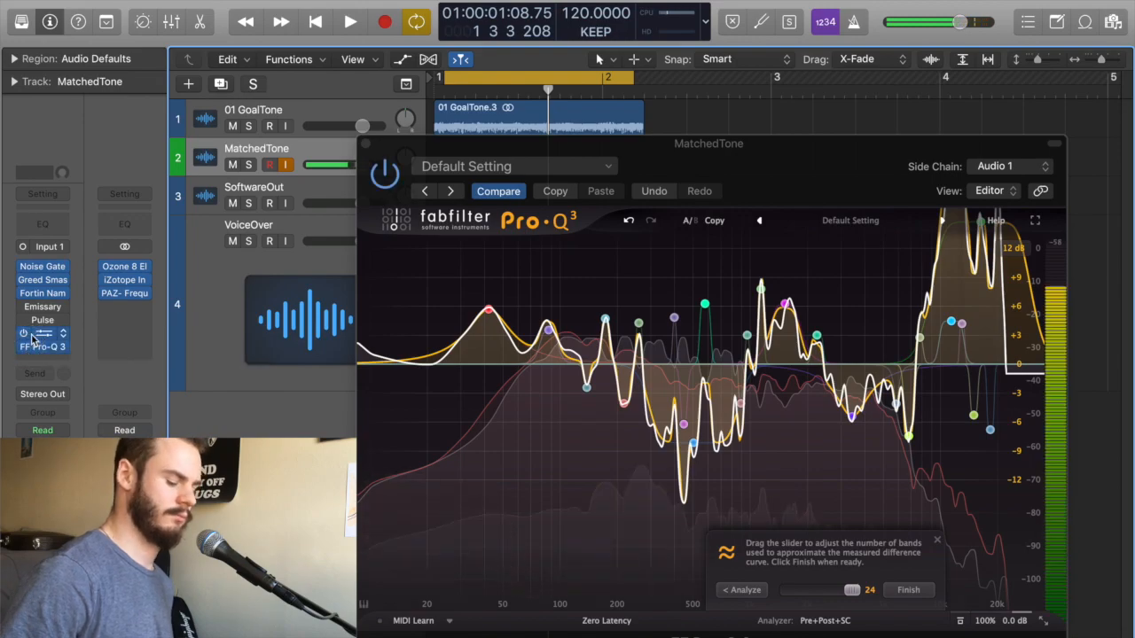
mouse_move(42, 346)
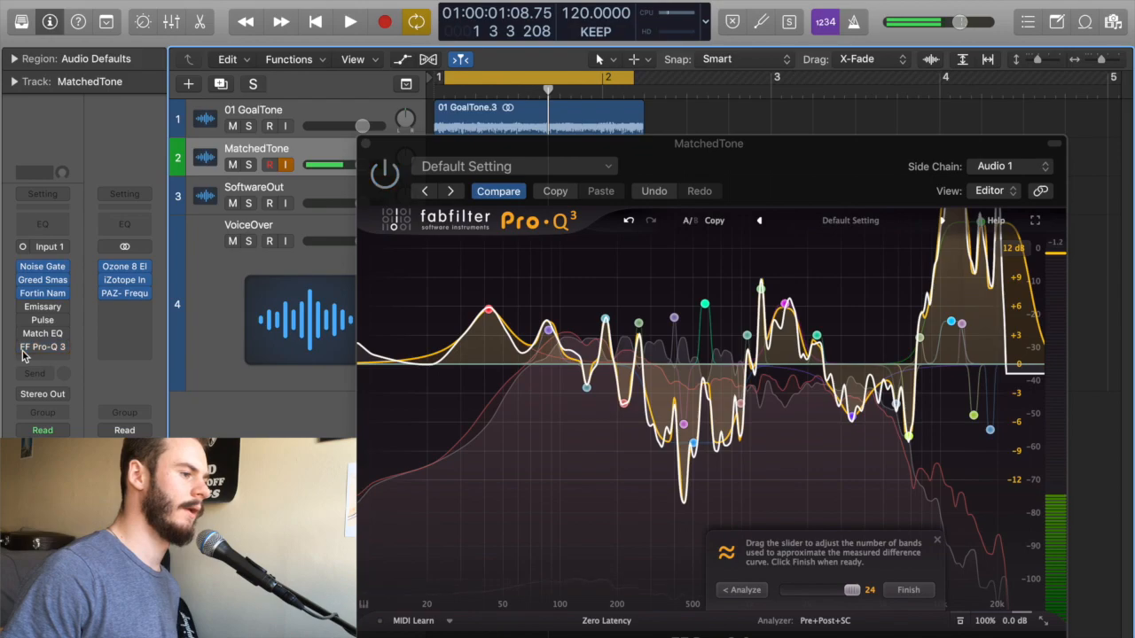
mouse_move(43, 345)
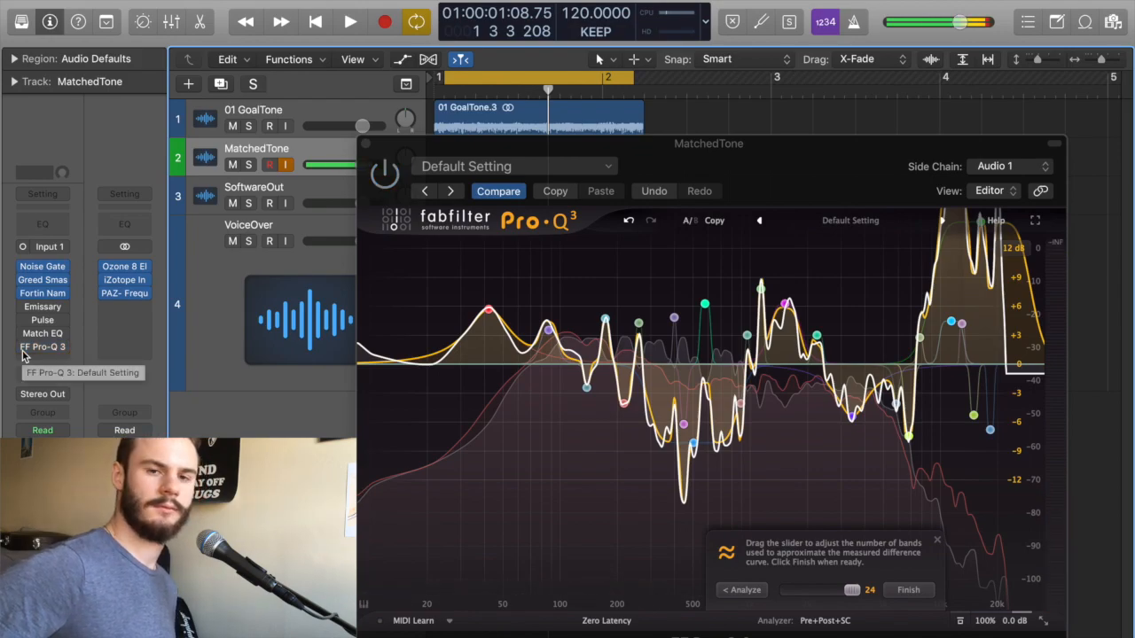